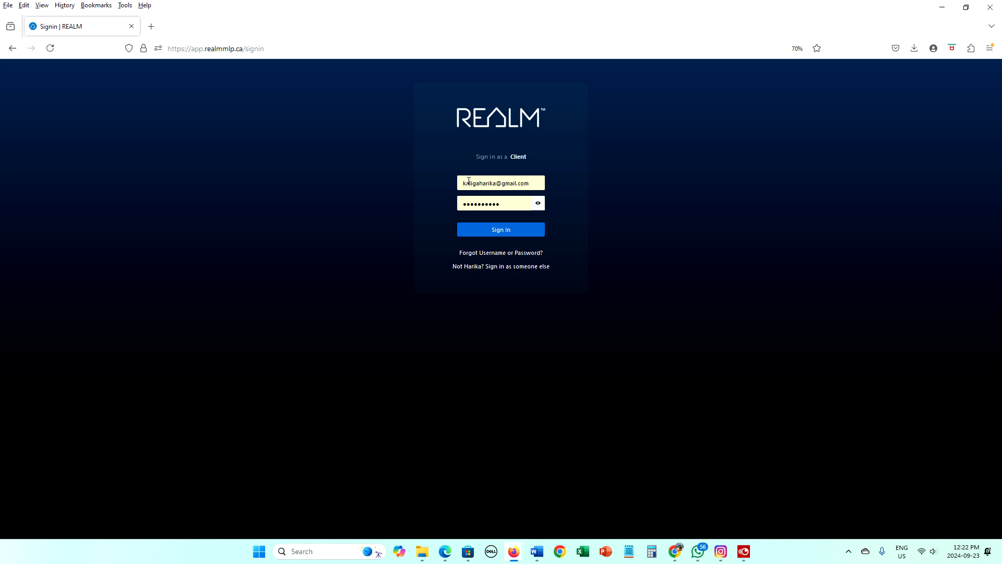
Step: Sign in to the REALM client account with the entered email and password
{"action": "left_click", "coordinate": [500, 230]}
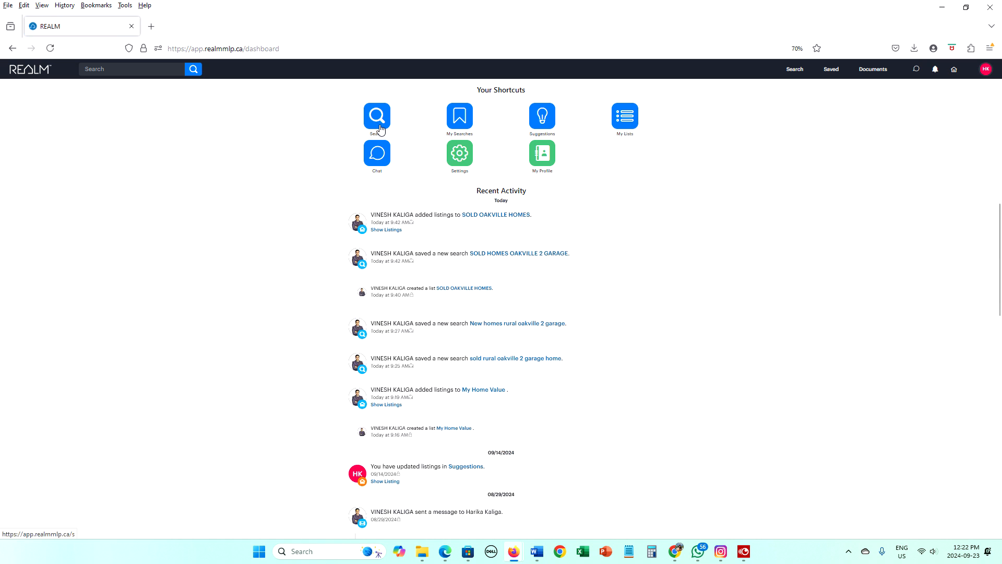
Step: Open My Searches and the 'New homes rural oakville 2 garage' search with its 11 freehold results
{"action": "left_click", "coordinate": [460, 116]}
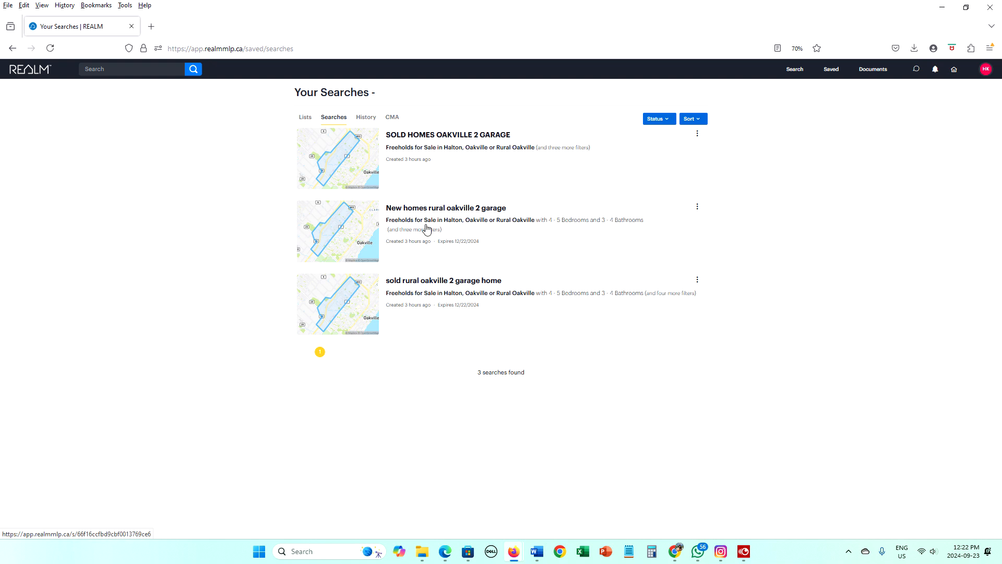
{"action": "mouse_move", "coordinate": [401, 220]}
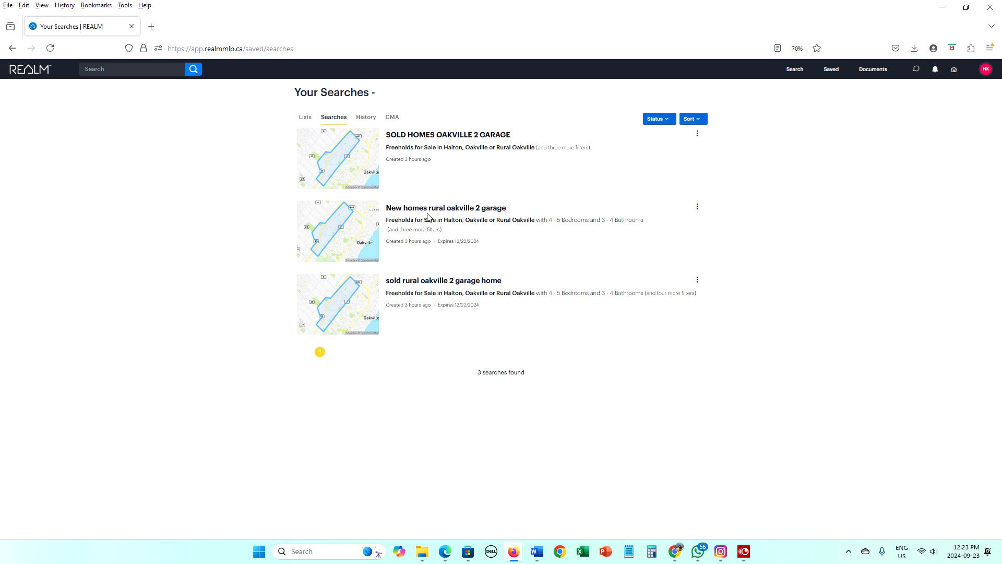
{"action": "mouse_move", "coordinate": [415, 229]}
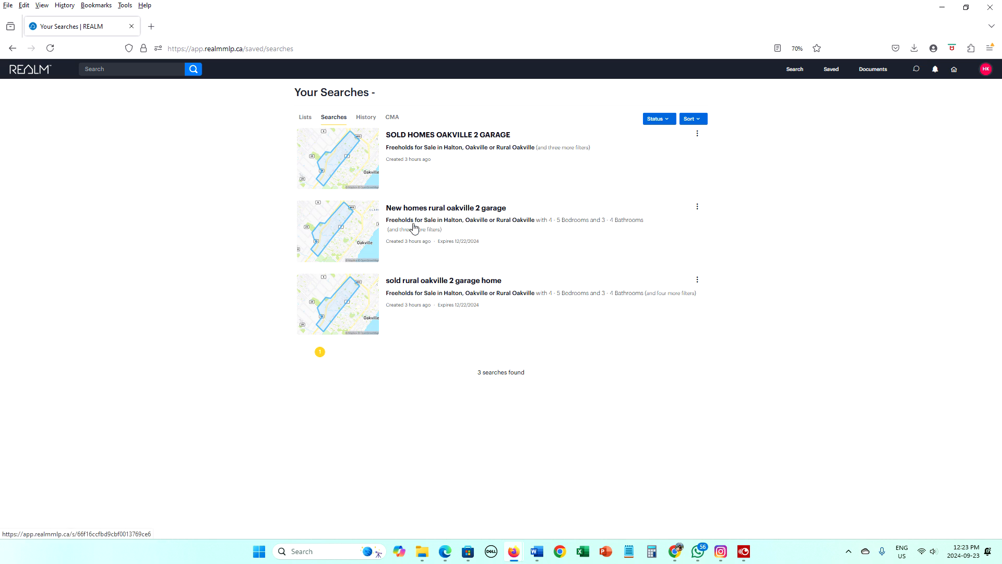
{"action": "mouse_move", "coordinate": [456, 212]}
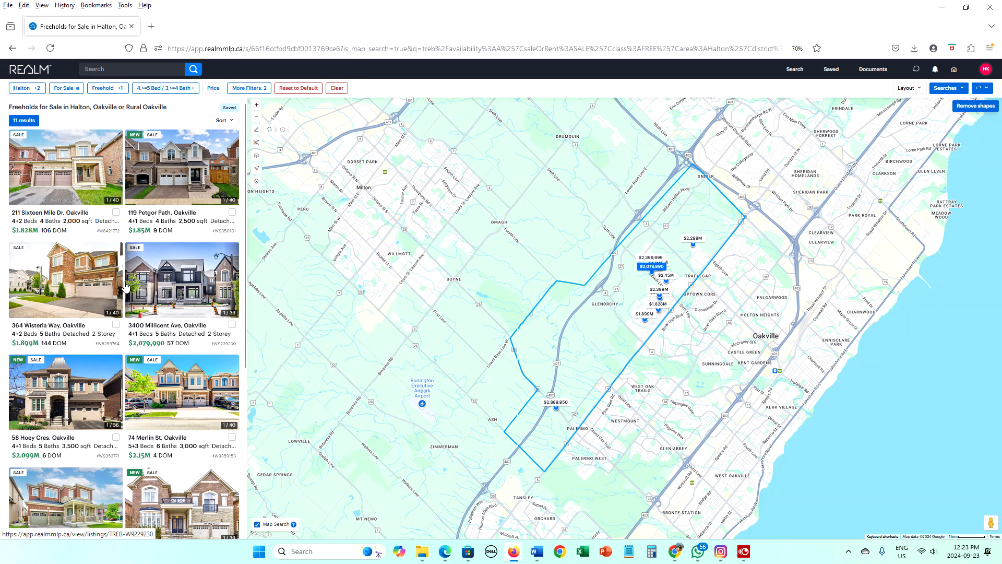
{"action": "scroll", "scroll_direction": "down", "scroll_amount": 3}
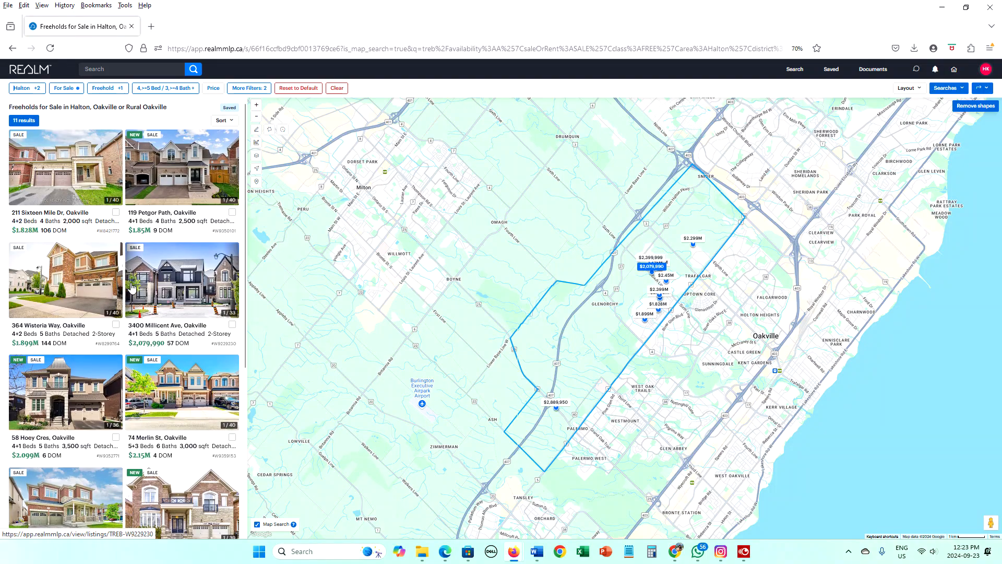
Step: Open the 211 Sixteen Mile Dr listing and view its photo gallery full screen
{"action": "left_click", "coordinate": [64, 167]}
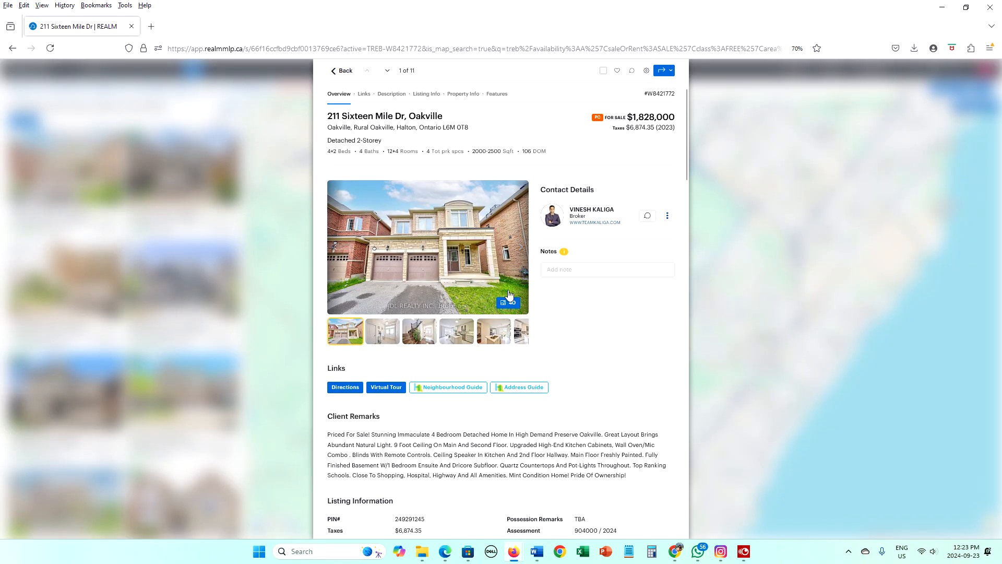
{"action": "left_click", "coordinate": [427, 248]}
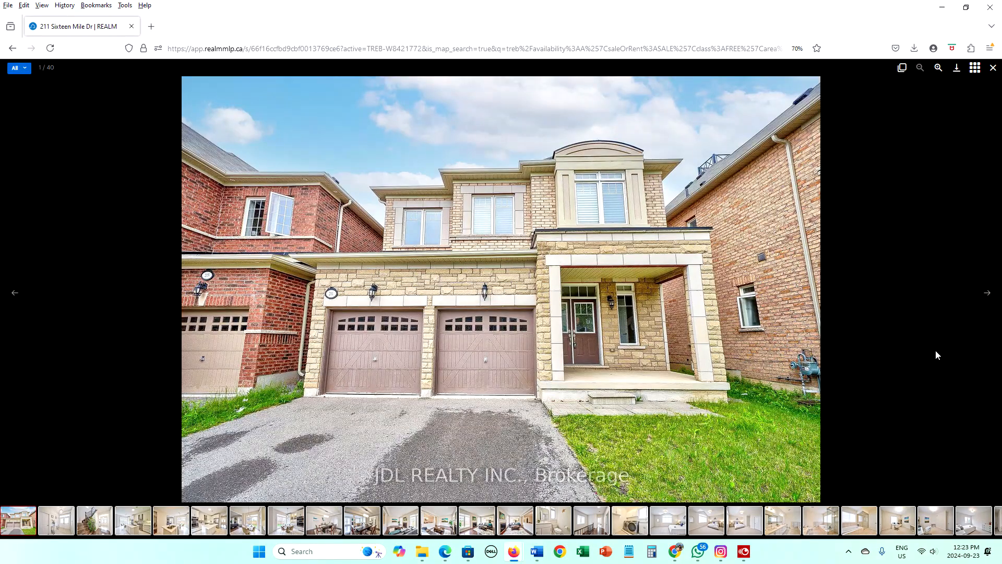
{"action": "left_click", "coordinate": [986, 292]}
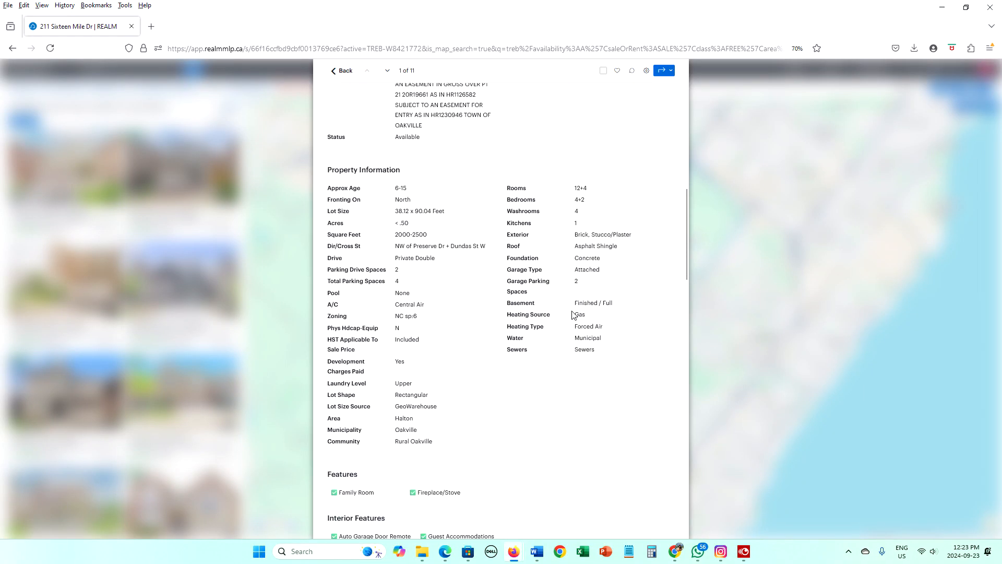
Step: Review the listing details down to the mortgage estimate and similar listings
{"action": "scroll", "scroll_direction": "down", "scroll_amount": 3}
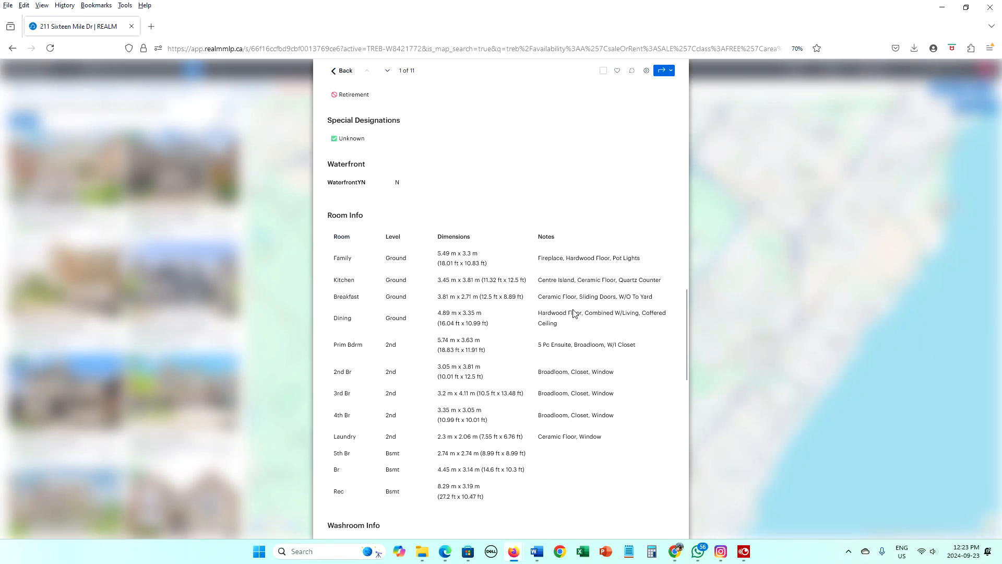
{"action": "scroll", "scroll_direction": "down", "scroll_amount": 3}
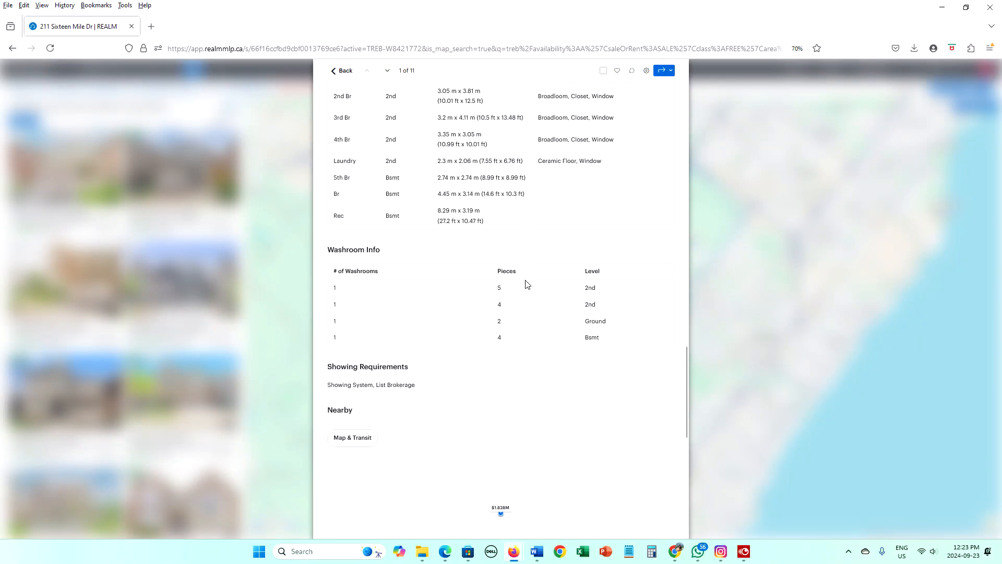
{"action": "scroll", "scroll_direction": "down", "scroll_amount": 3}
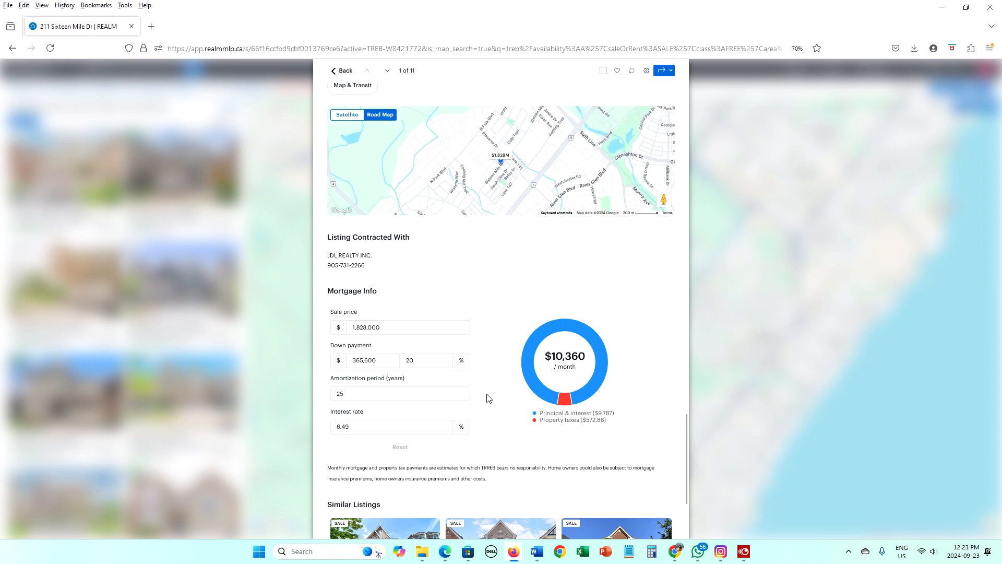
{"action": "scroll", "scroll_direction": "down", "scroll_amount": 3}
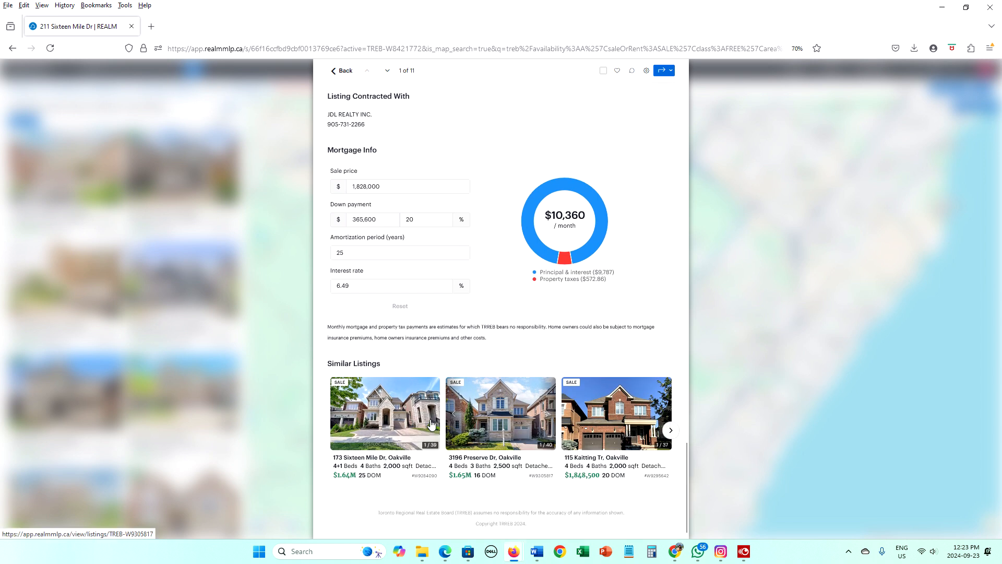
{"action": "mouse_move", "coordinate": [656, 127]}
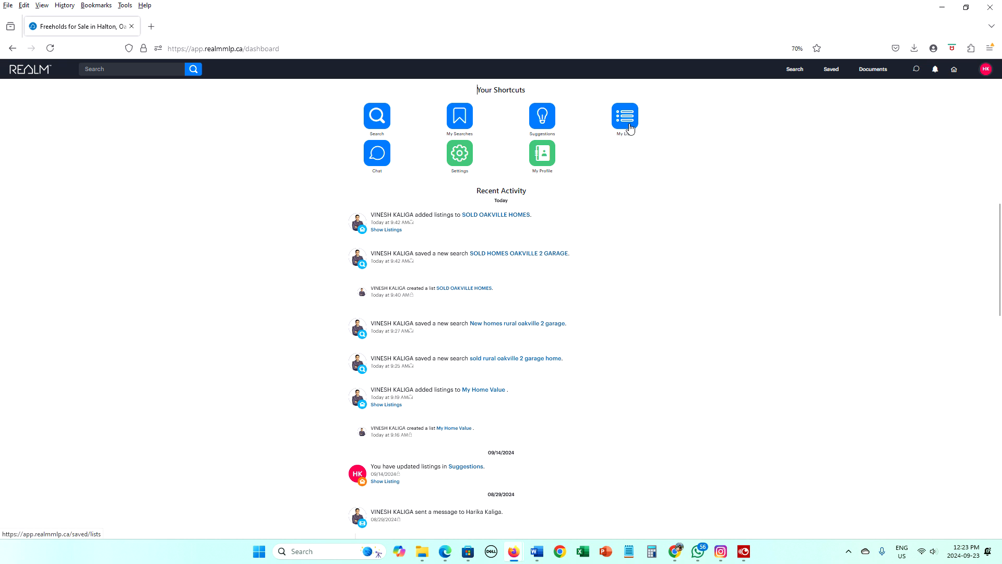
{"action": "left_click", "coordinate": [624, 117]}
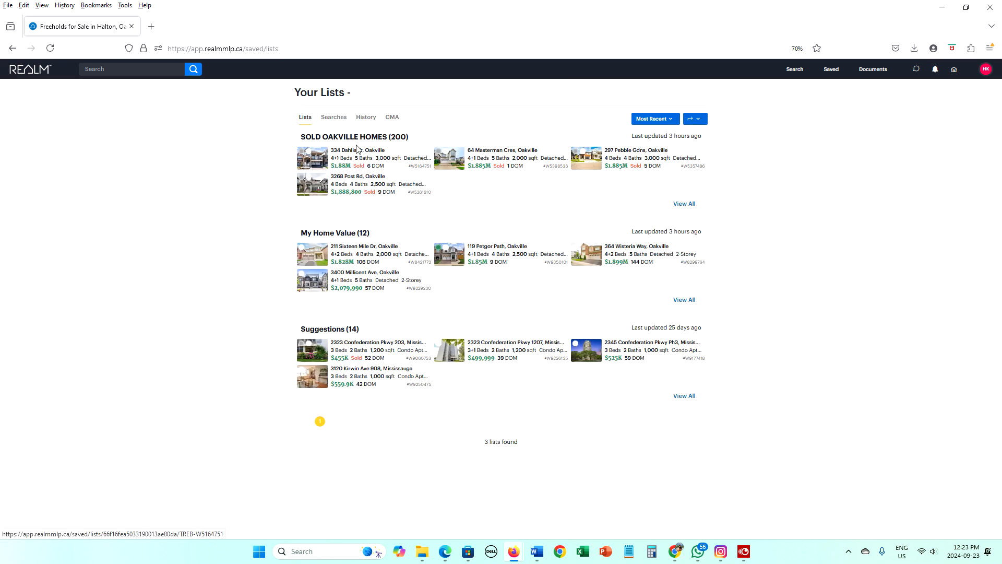
{"action": "left_click", "coordinate": [344, 137]}
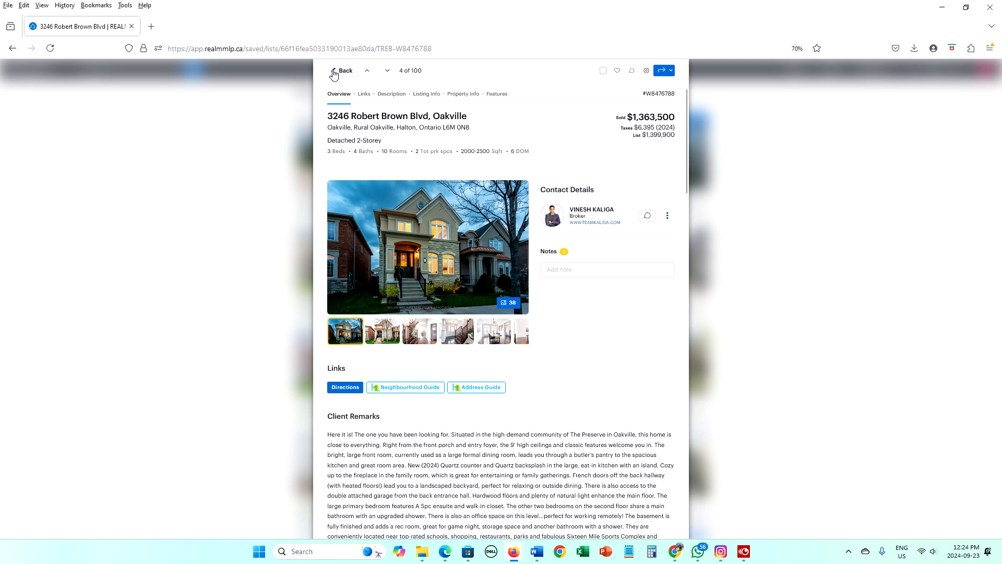
{"action": "left_click", "coordinate": [344, 70]}
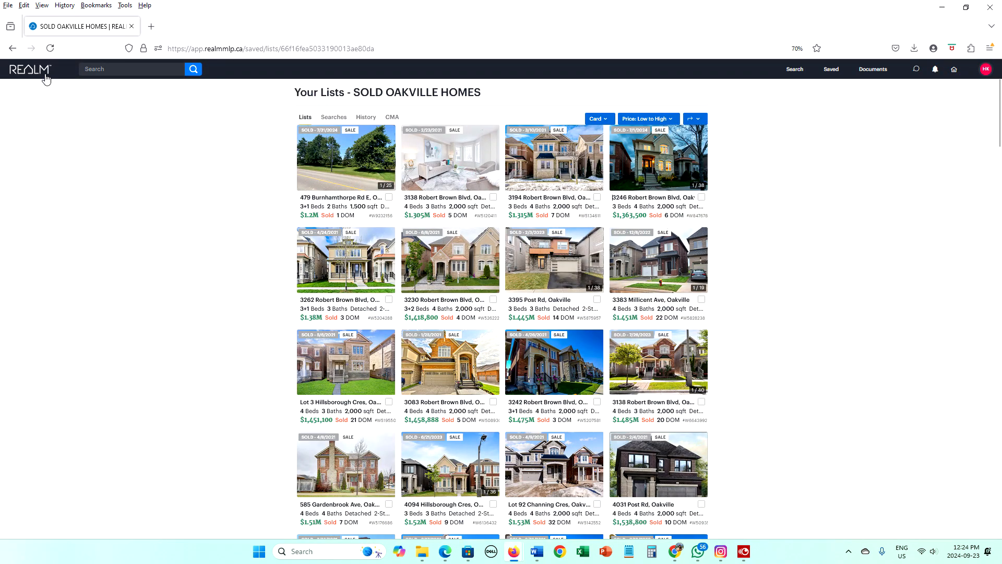
{"action": "left_click", "coordinate": [953, 69]}
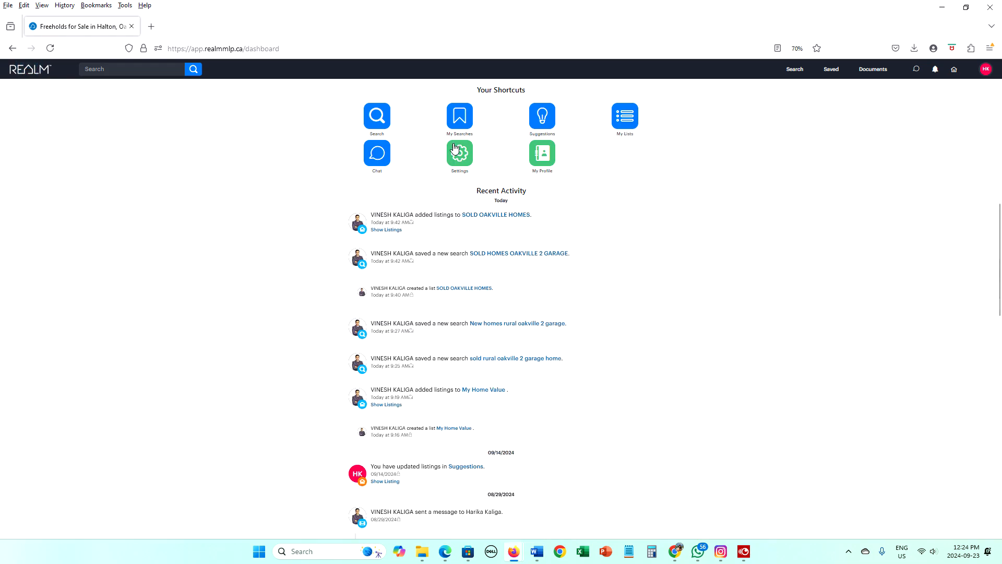
Step: Load the saved SOLD HOMES OAKVILLE 2 GARAGE search showing 413 sold results on the map
{"action": "left_click", "coordinate": [376, 116]}
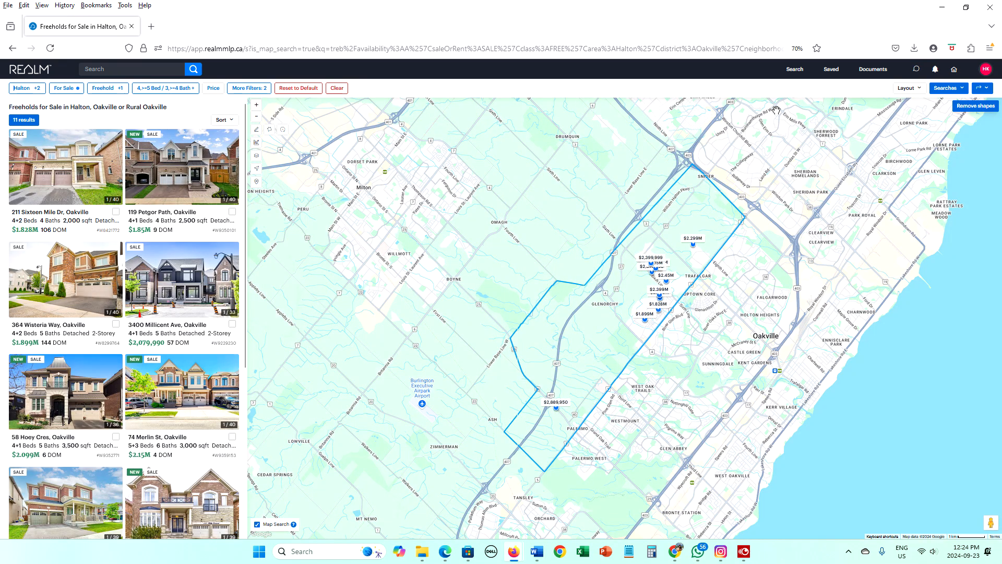
{"action": "left_click", "coordinate": [946, 88]}
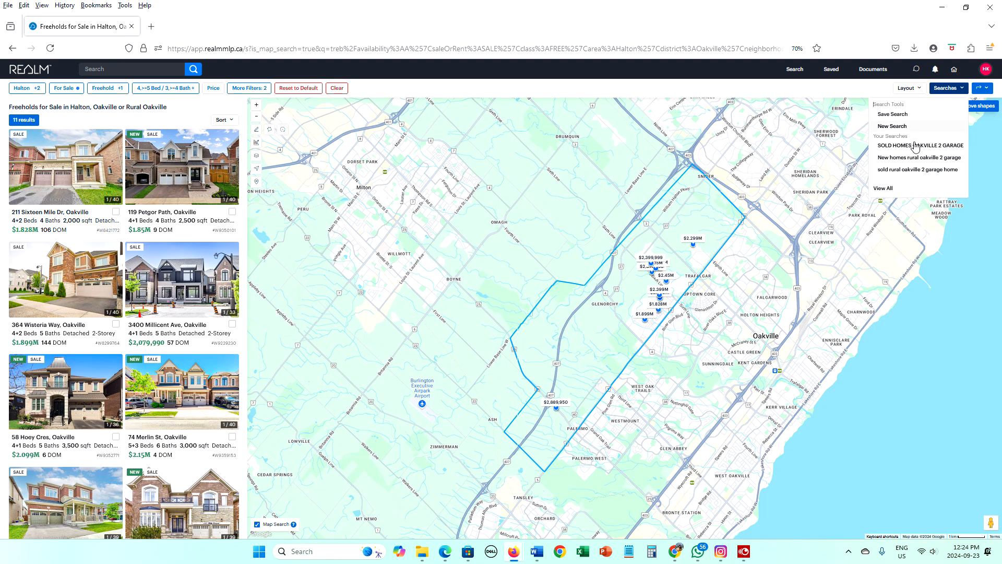
{"action": "left_click", "coordinate": [919, 145]}
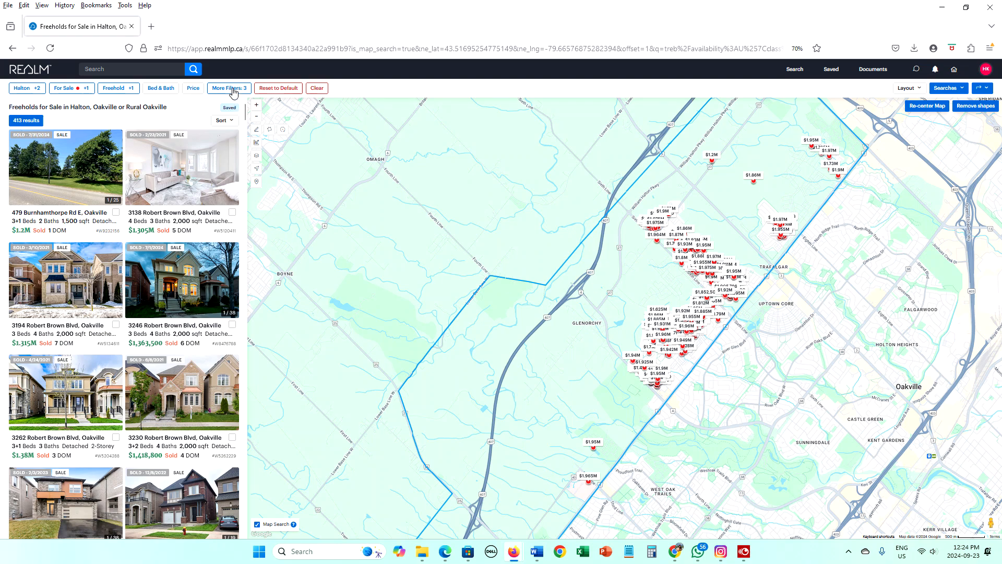
Step: Set Sold Entry Date from 07/01/2024 in More Filters, narrowing results to 14
{"action": "left_click", "coordinate": [227, 88]}
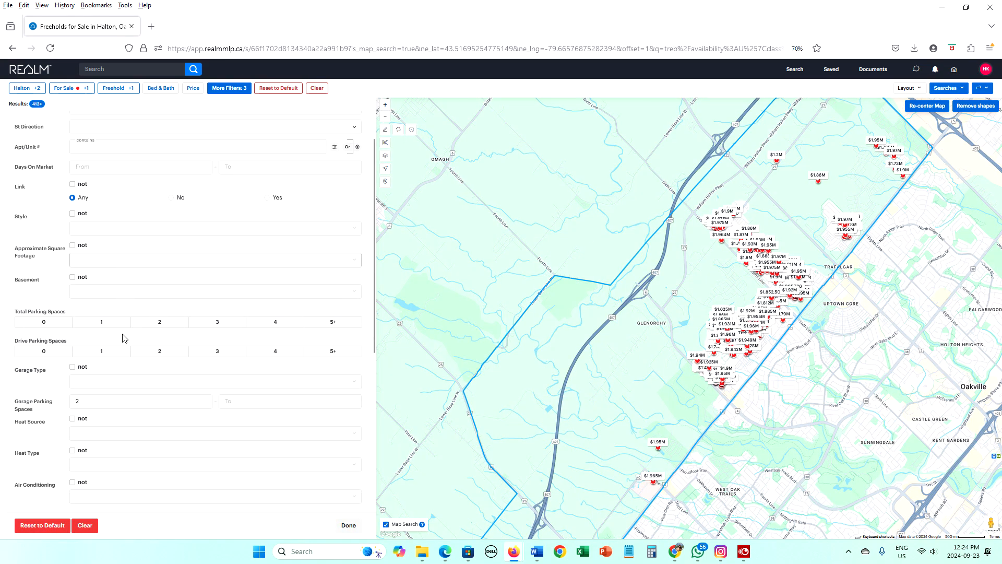
{"action": "scroll", "scroll_direction": "down", "scroll_amount": 3}
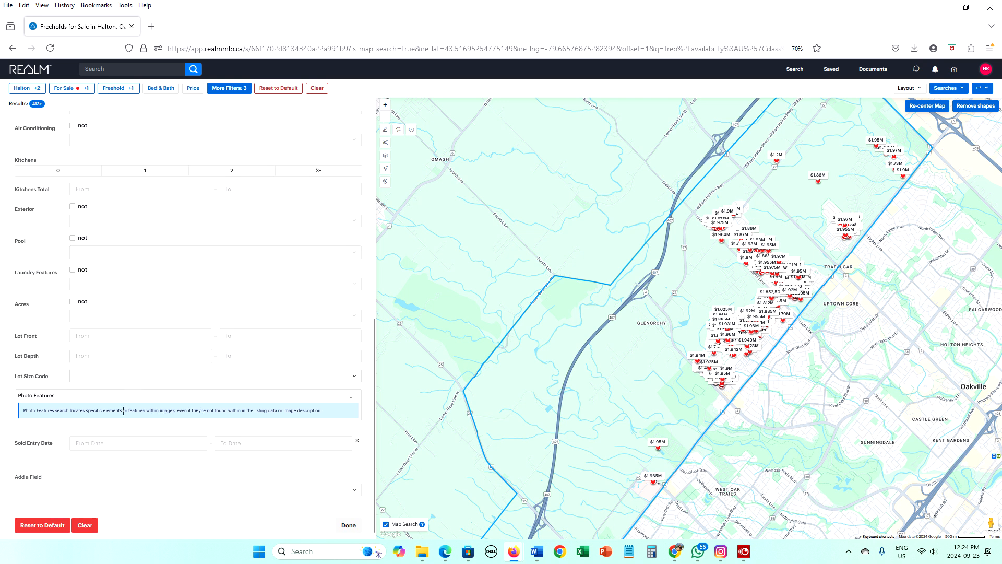
{"action": "left_click", "coordinate": [138, 443]}
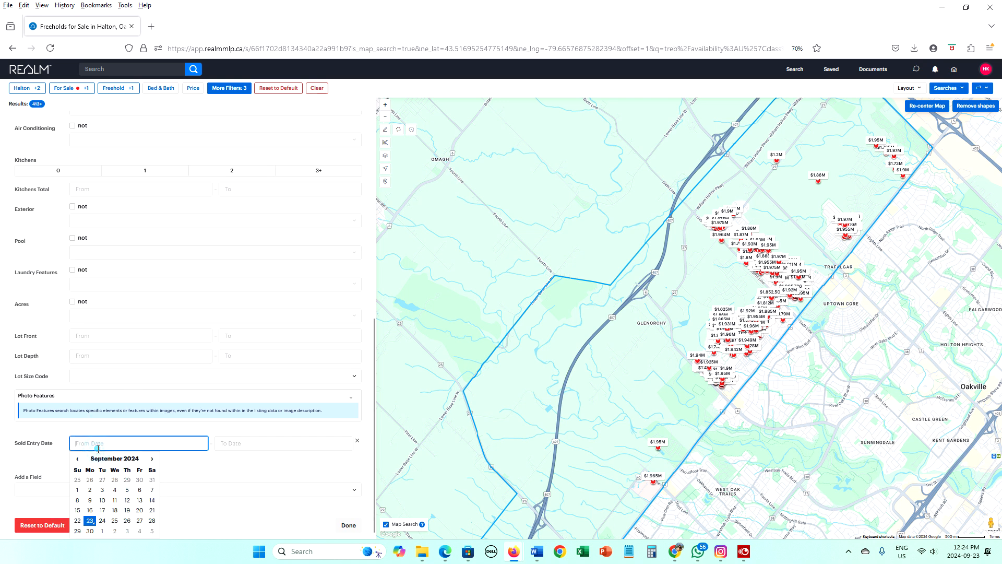
{"action": "left_click", "coordinate": [76, 460]}
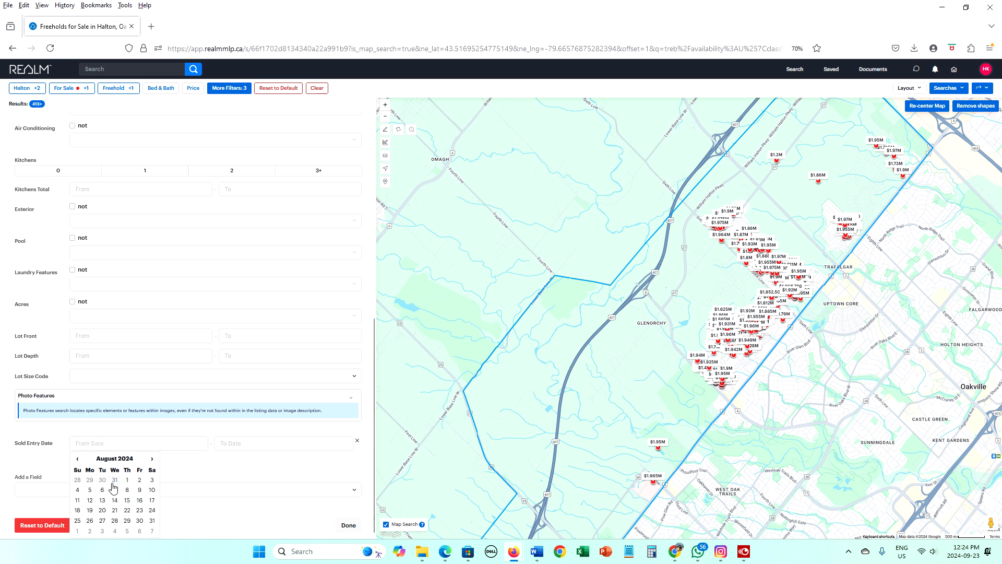
{"action": "left_click", "coordinate": [76, 458]}
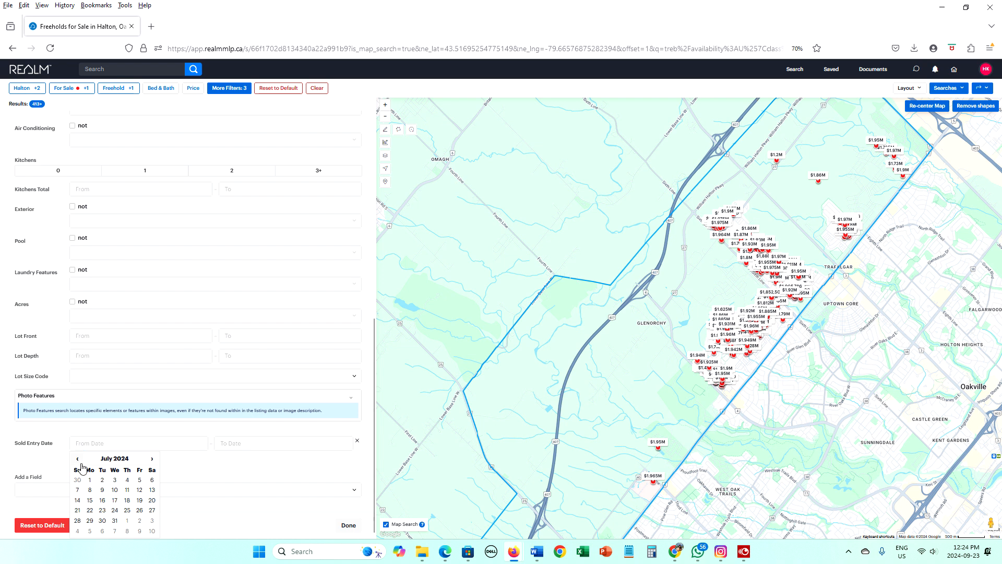
{"action": "left_click", "coordinate": [90, 479]}
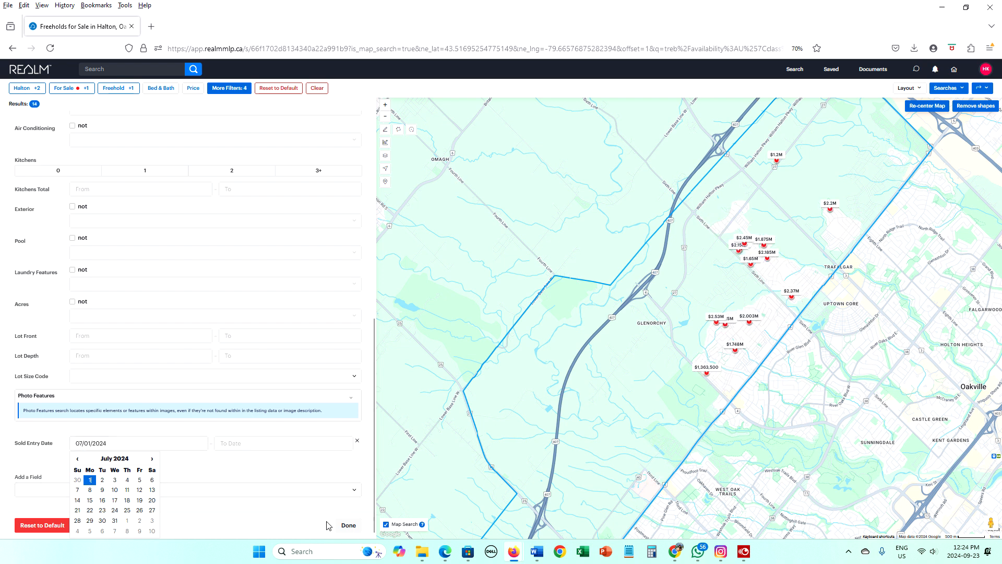
{"action": "left_click", "coordinate": [349, 525]}
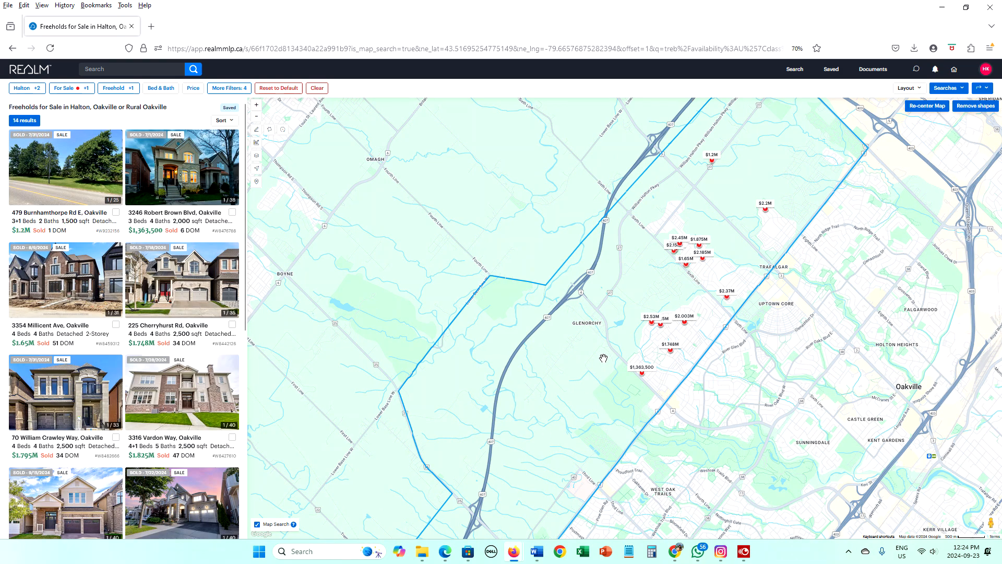
Step: Open the 3337 Merion Gdns sold listing ($2.53M), review it, and return to the map
{"action": "left_click_drag", "start_coordinate": [601, 358], "coordinate": [594, 406]}
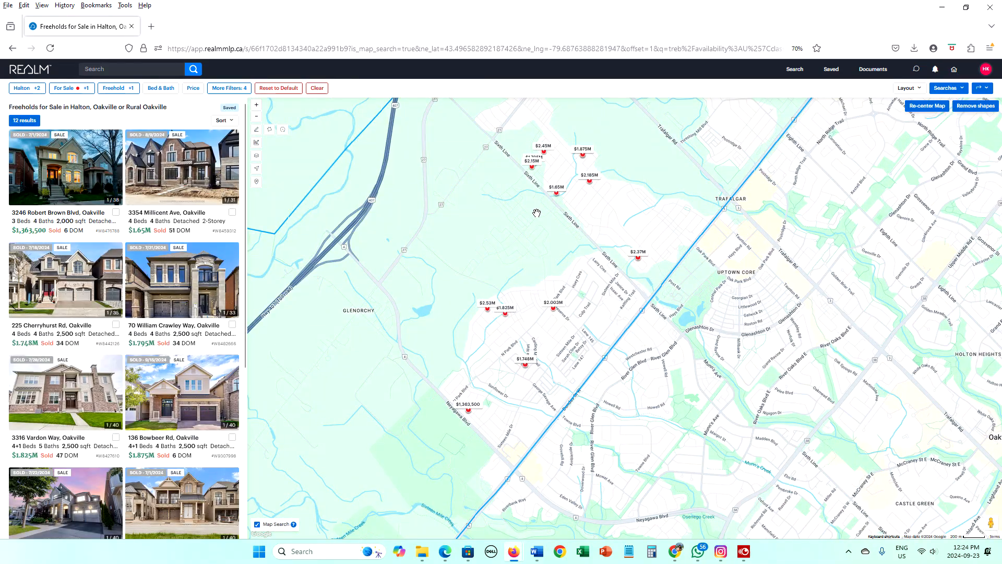
{"action": "left_click", "coordinate": [487, 315]}
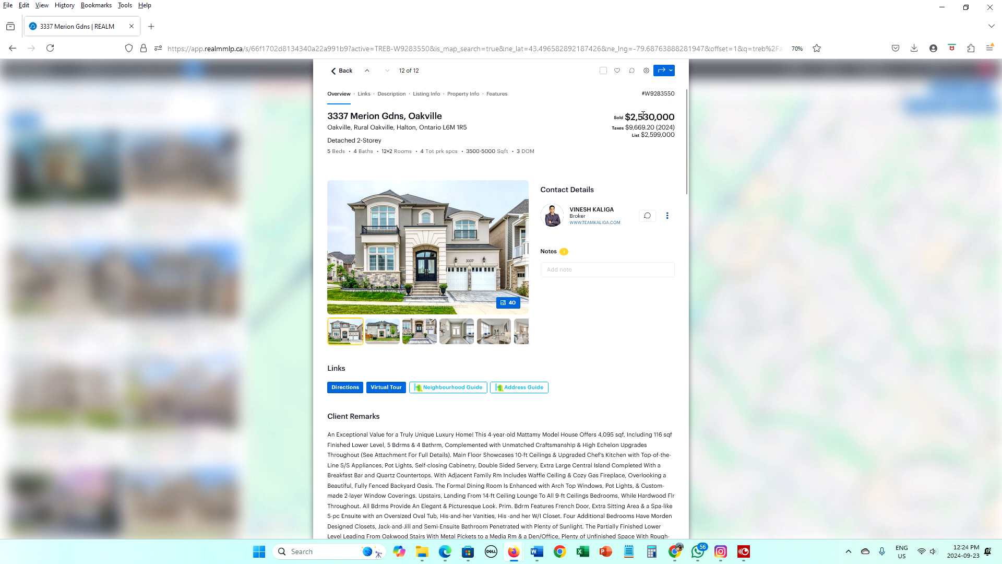
{"action": "scroll", "scroll_direction": "down", "scroll_amount": 3}
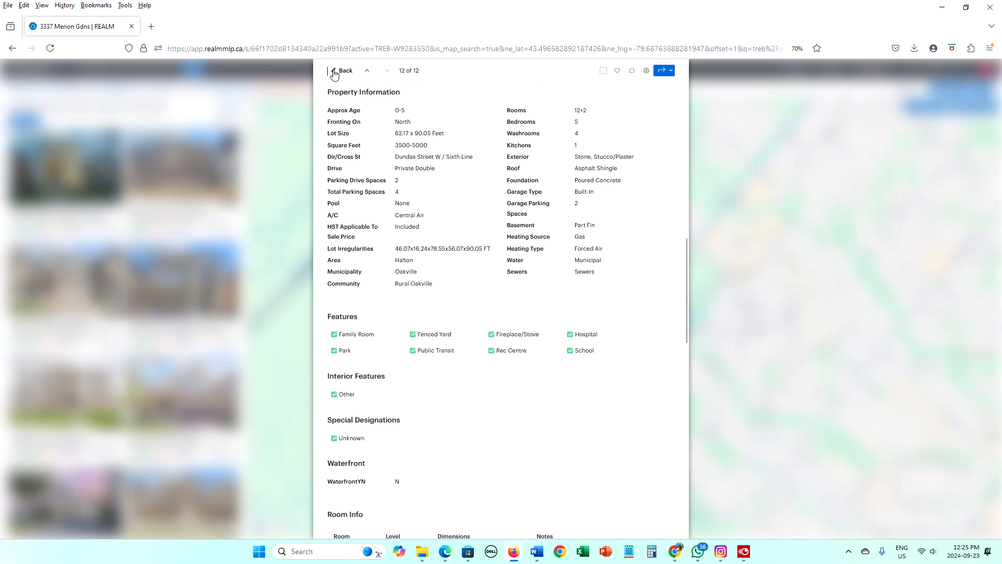
{"action": "left_click", "coordinate": [344, 70]}
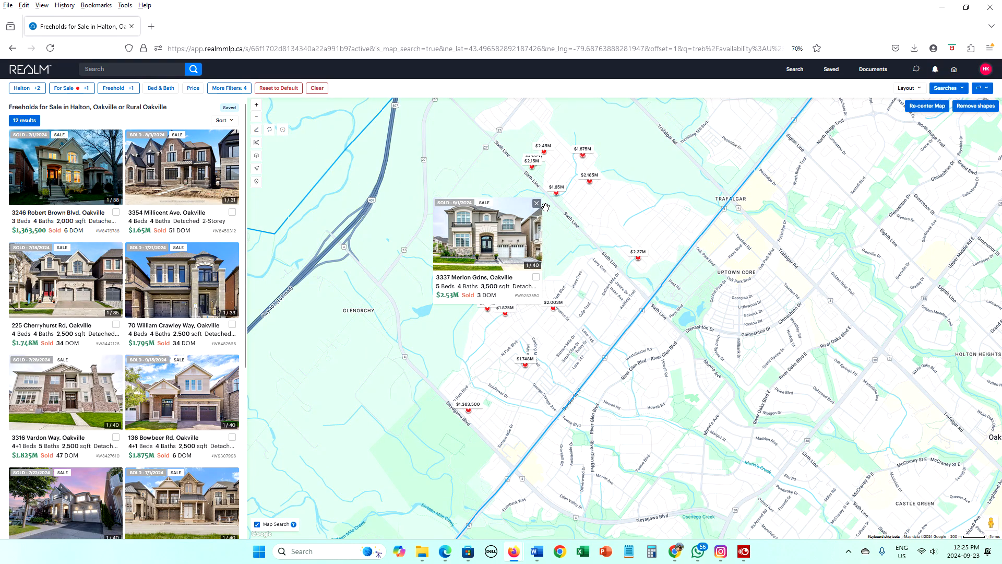
{"action": "left_click", "coordinate": [536, 204]}
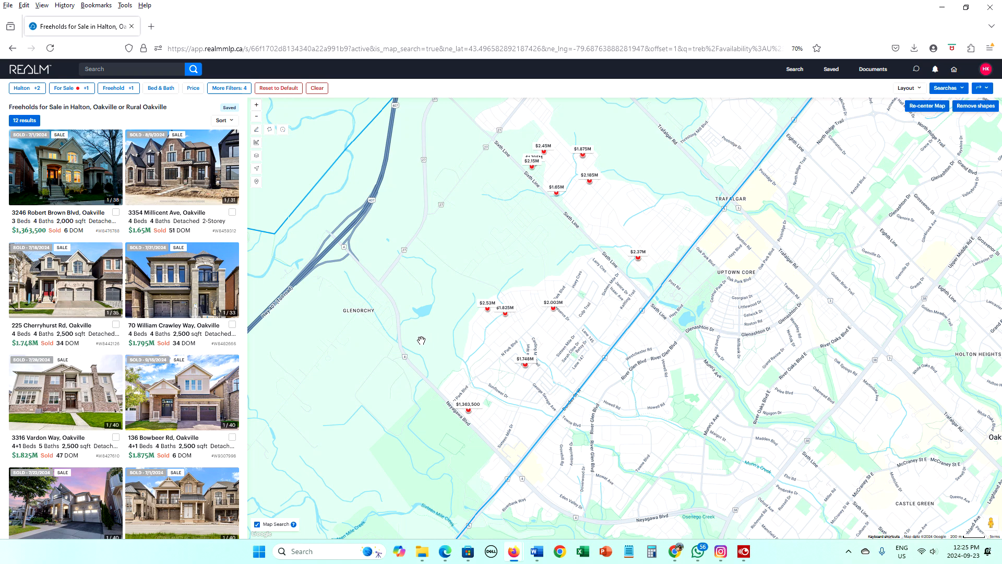
{"action": "left_click", "coordinate": [161, 87]}
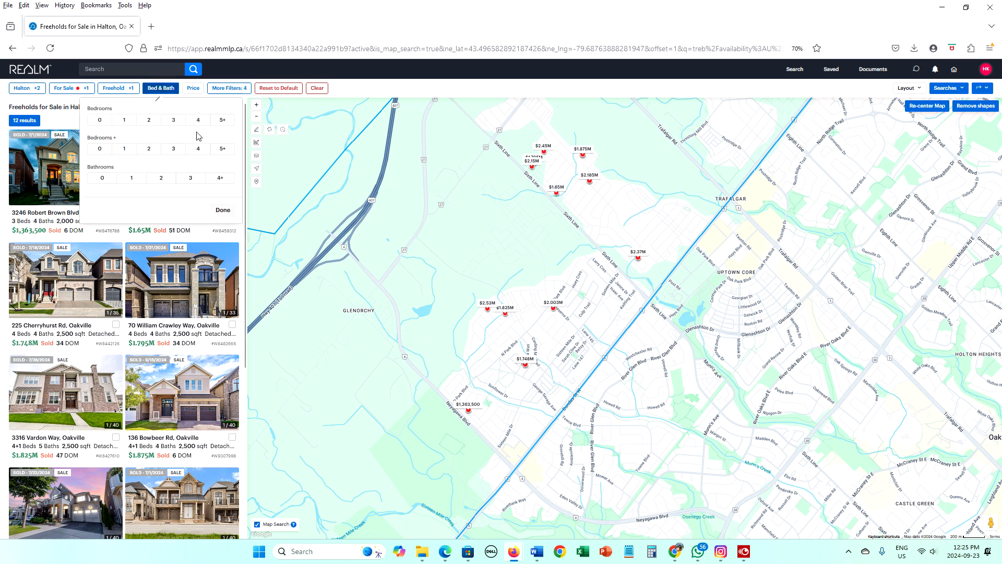
{"action": "mouse_move", "coordinate": [165, 132]}
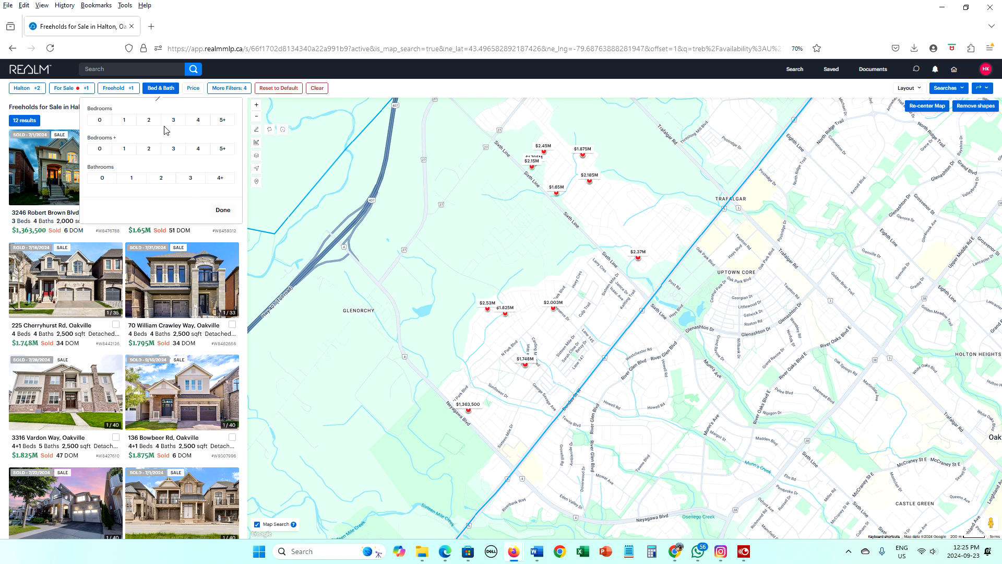
{"action": "left_click", "coordinate": [113, 88]}
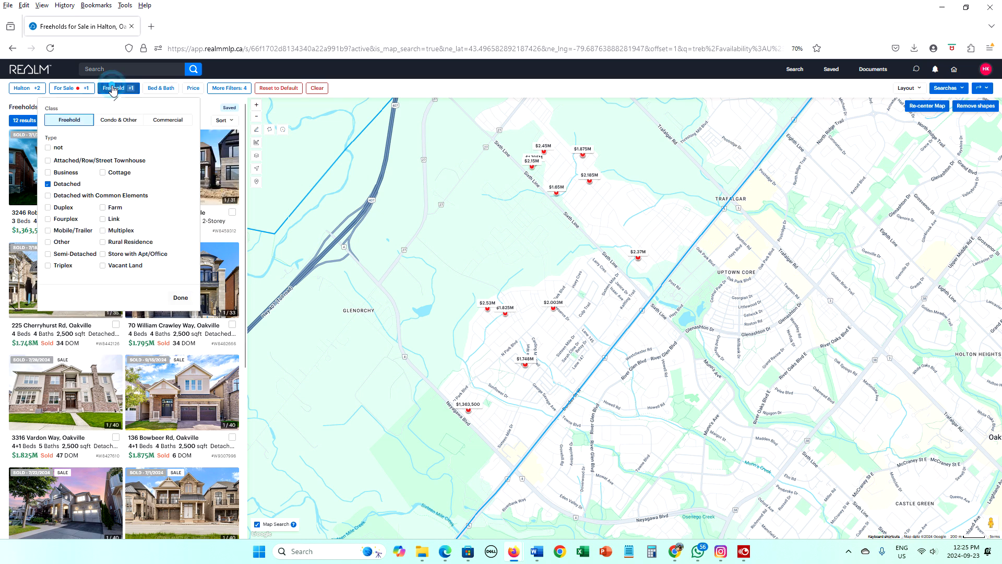
{"action": "mouse_move", "coordinate": [100, 164]}
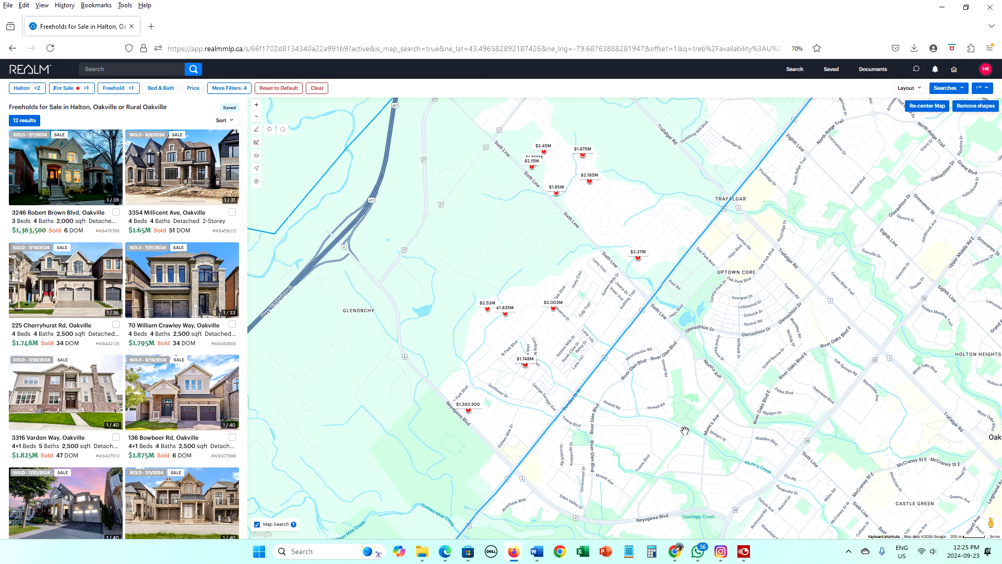
{"action": "mouse_move", "coordinate": [41, 76]}
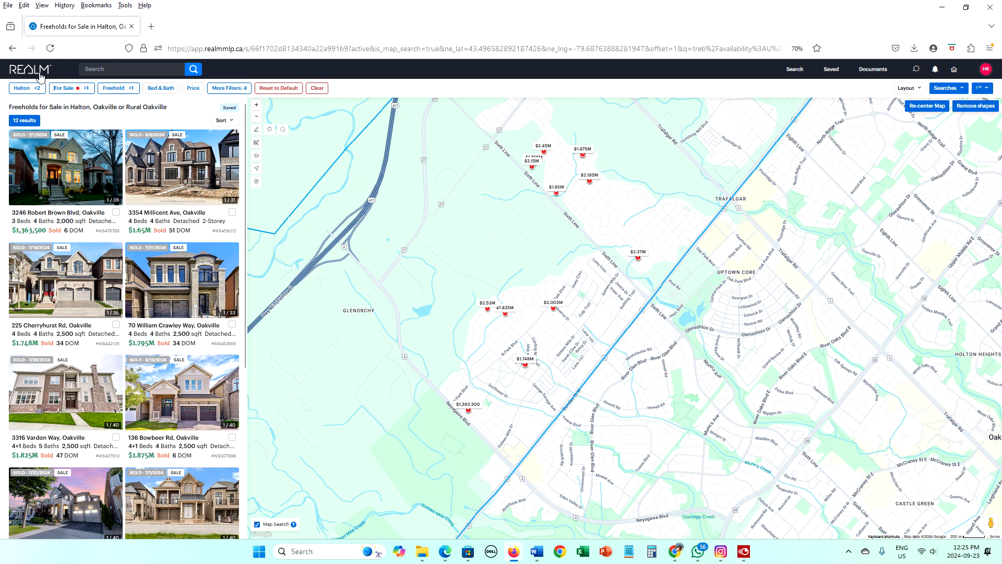